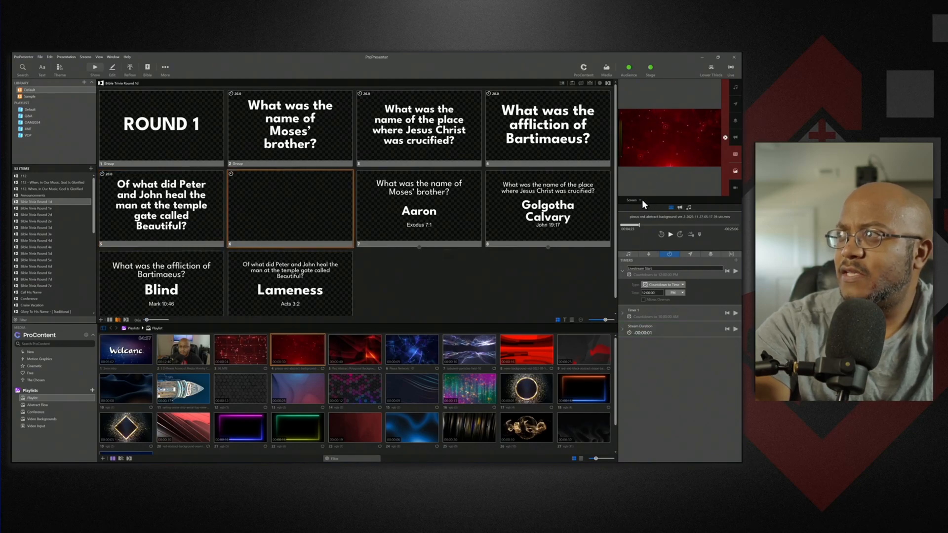
# Step: Put the Moses' brother question live and preview it on the Lower Thirds and Stage Screen outputs
pyautogui.click(288, 126)
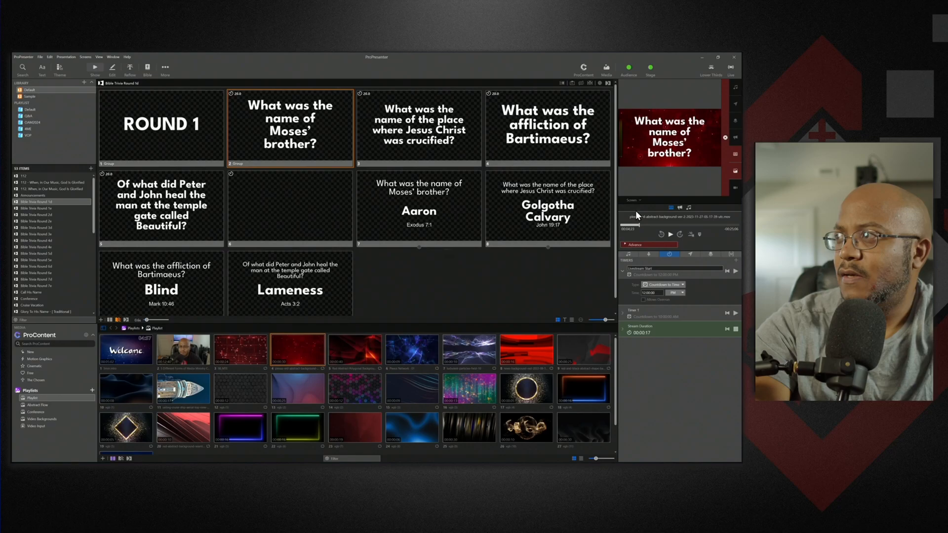
pyautogui.click(636, 200)
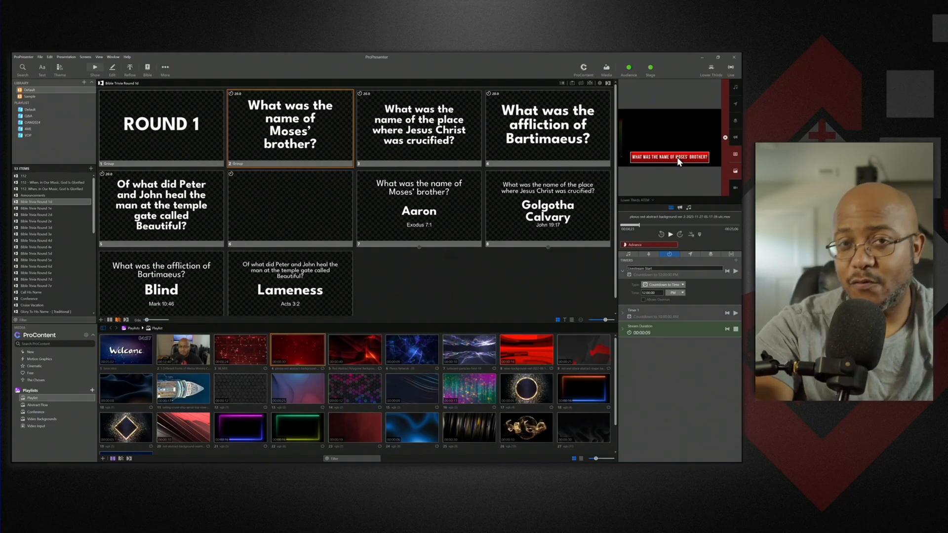
pyautogui.click(643, 200)
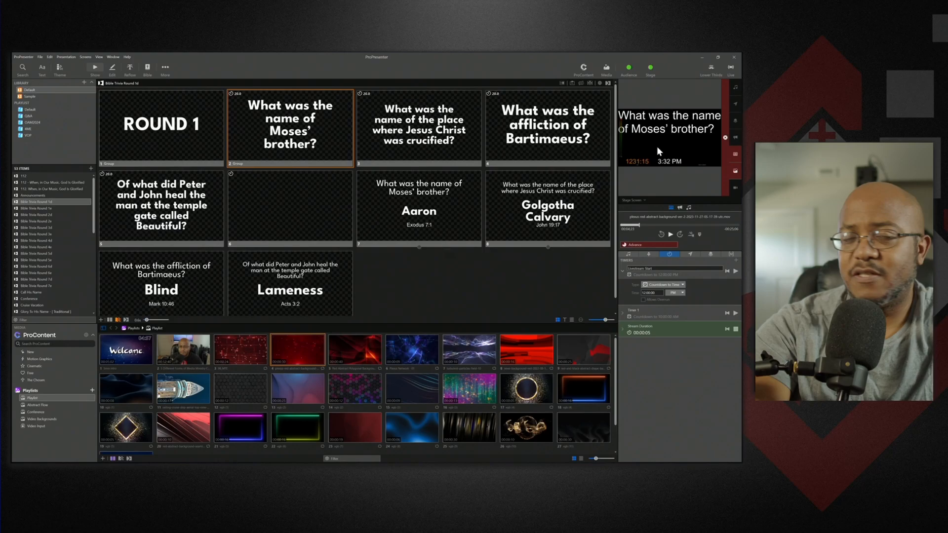
pyautogui.moveTo(634, 210)
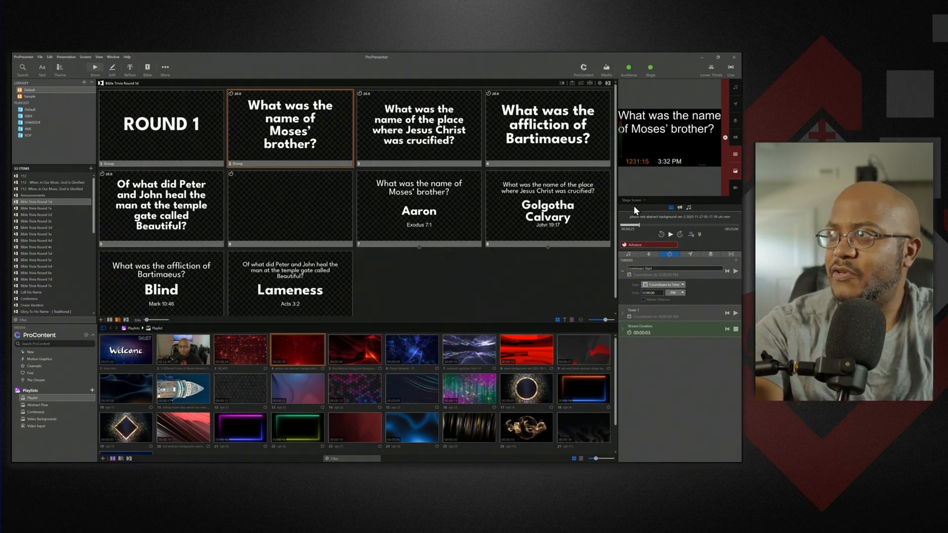
pyautogui.click(633, 200)
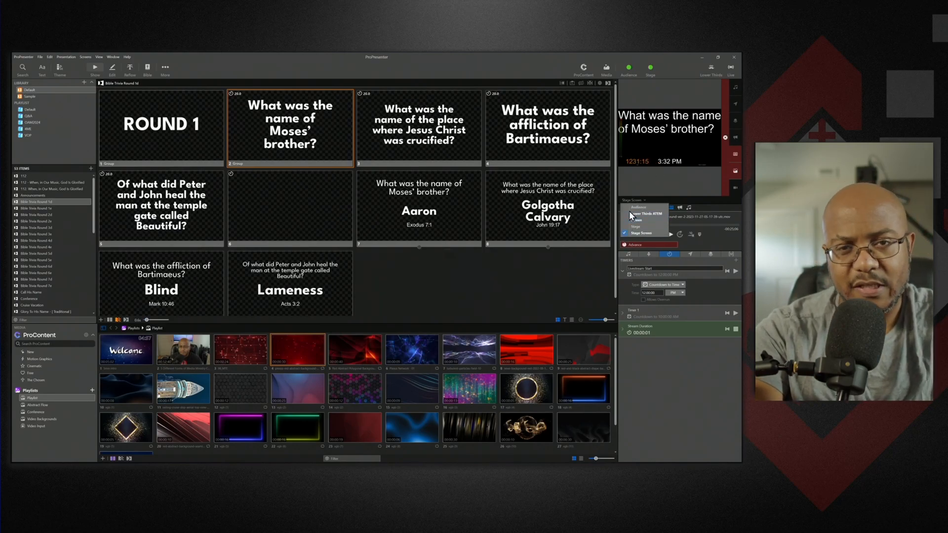
pyautogui.click(418, 127)
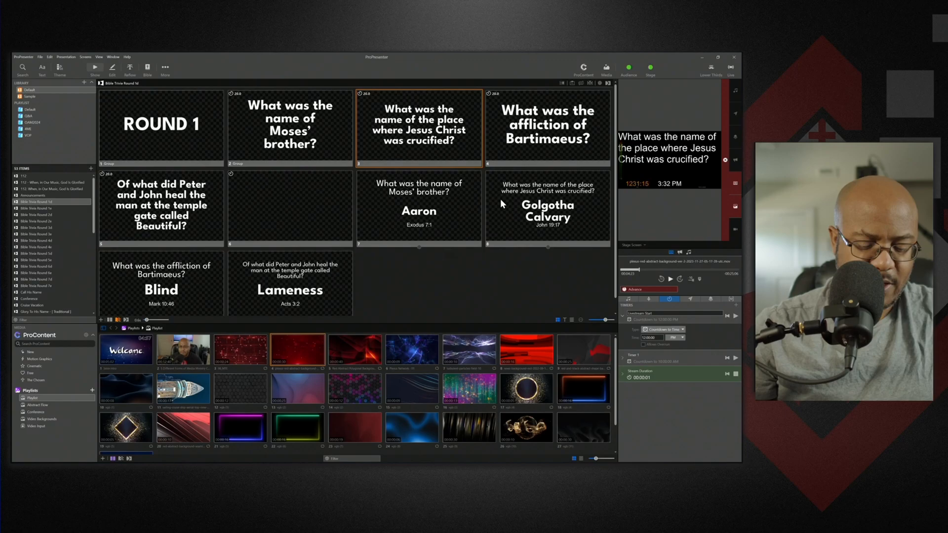
pyautogui.click(546, 127)
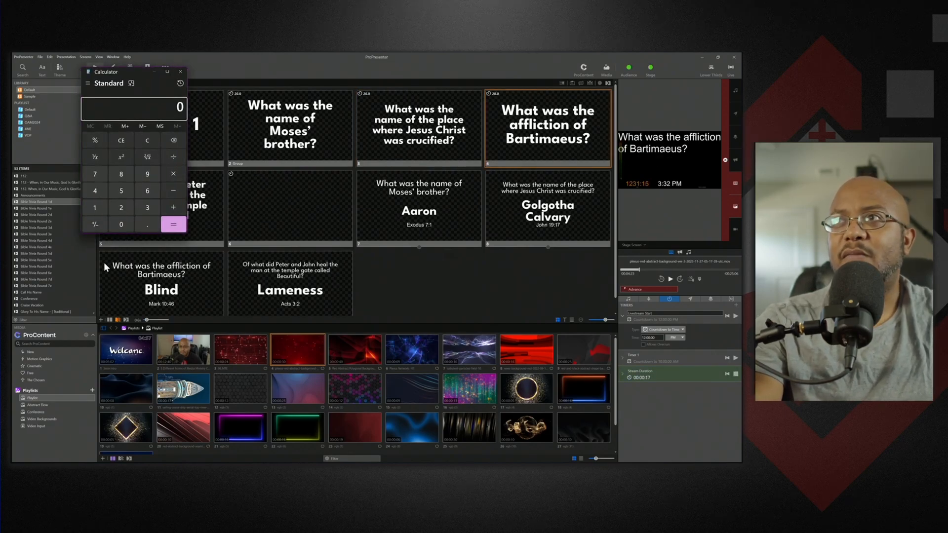
pyautogui.moveTo(134, 71); pyautogui.dragTo(363, 120)
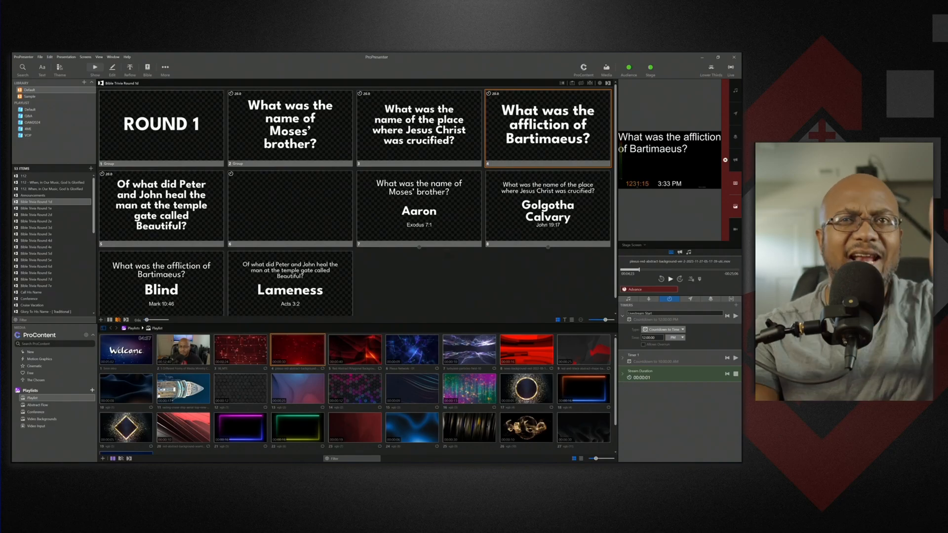
pyautogui.click(161, 207)
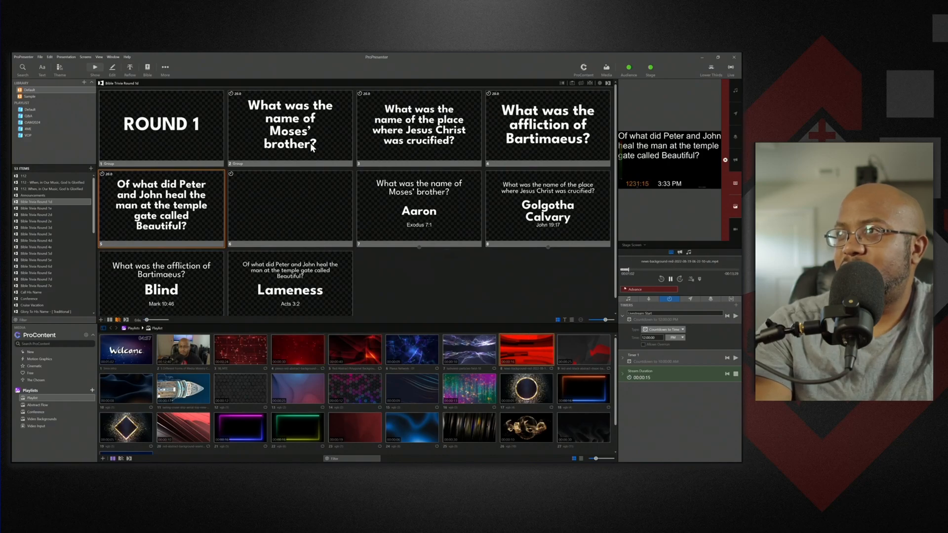
pyautogui.click(161, 126)
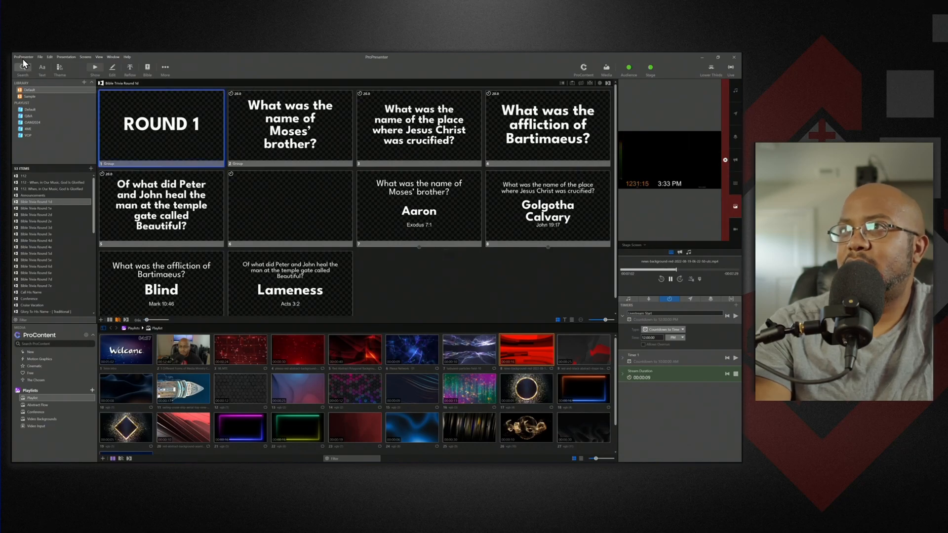
# Step: Create a new 1920 × 3240 placeholder output under Stage and name the screen Multiview
pyautogui.click(24, 57)
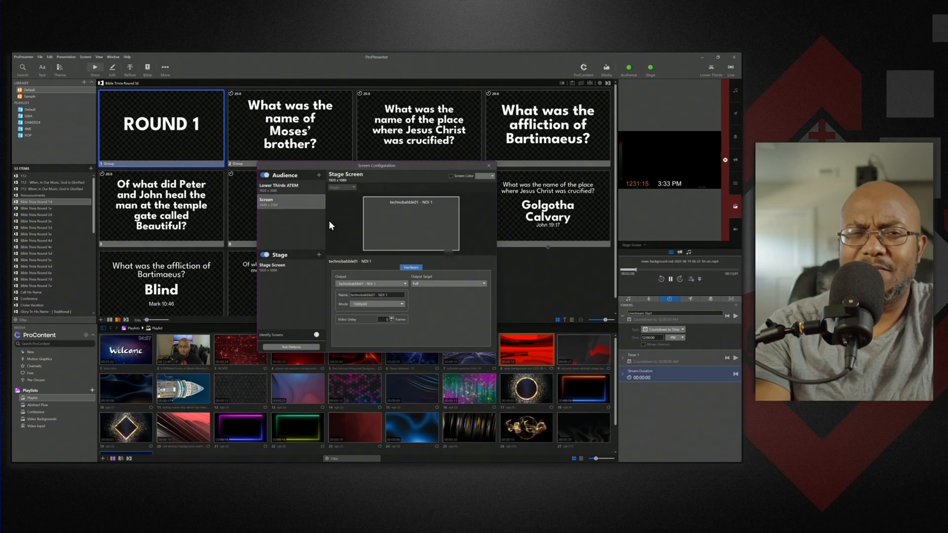
pyautogui.moveTo(270, 297)
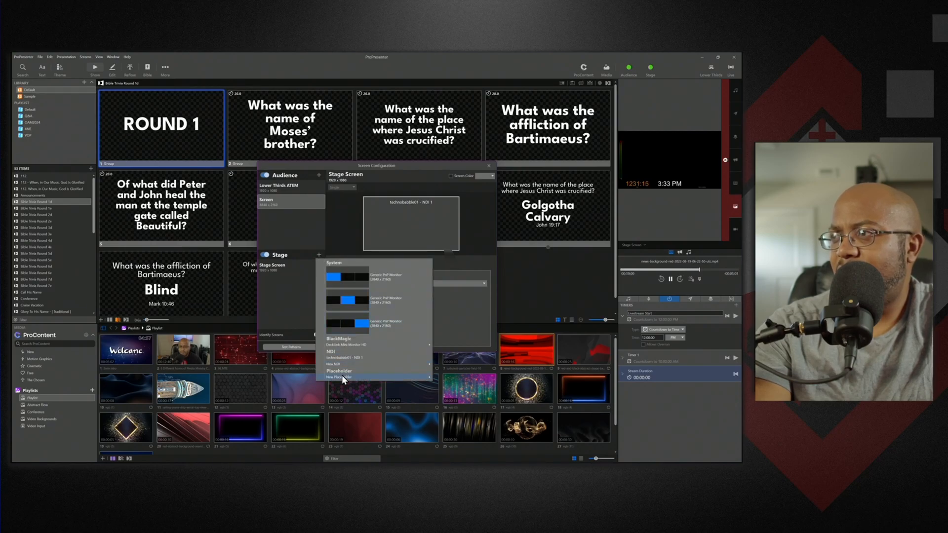
pyautogui.click(340, 377)
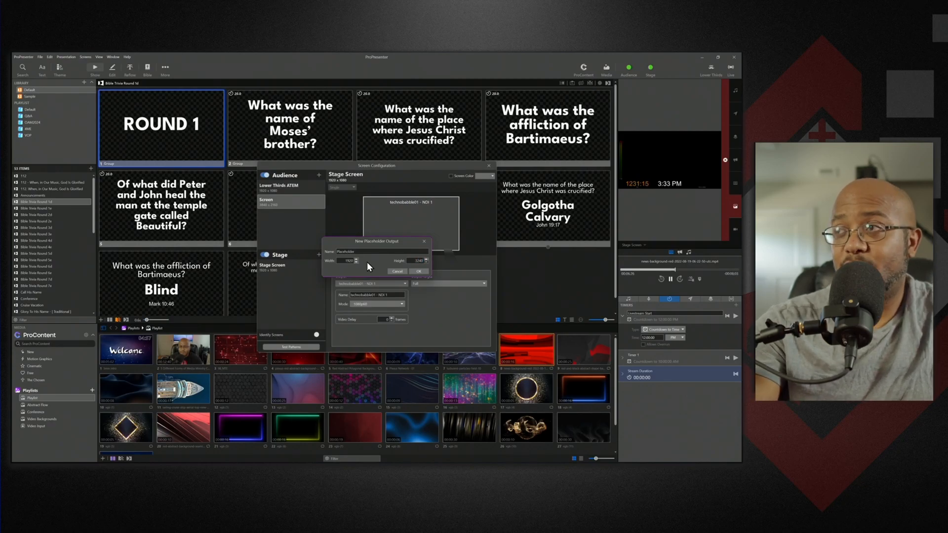
pyautogui.click(418, 271)
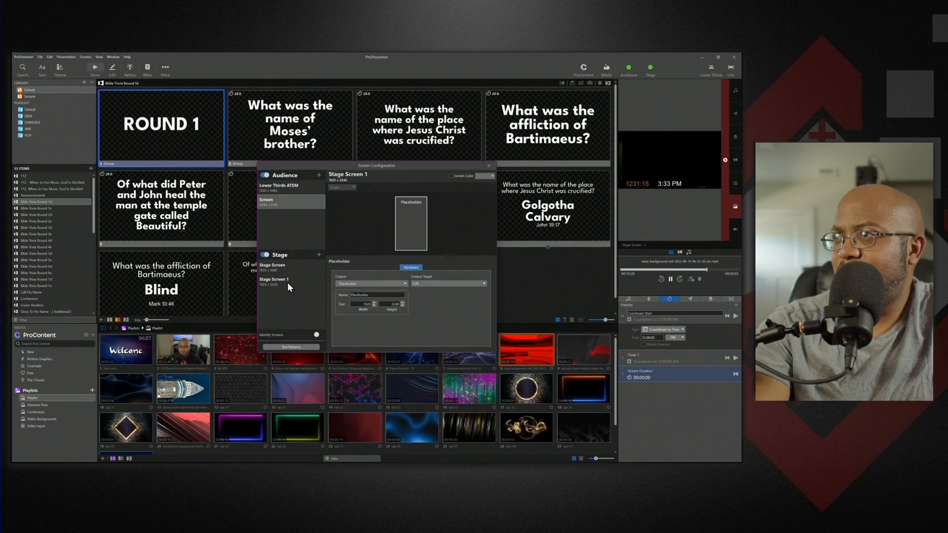
pyautogui.click(284, 279)
pyautogui.write('Multivi')
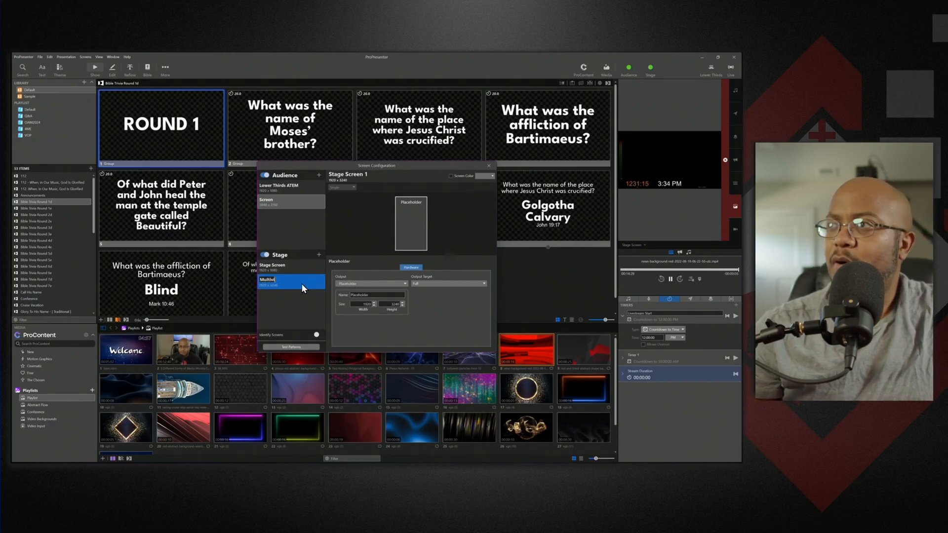
pyautogui.click(290, 279)
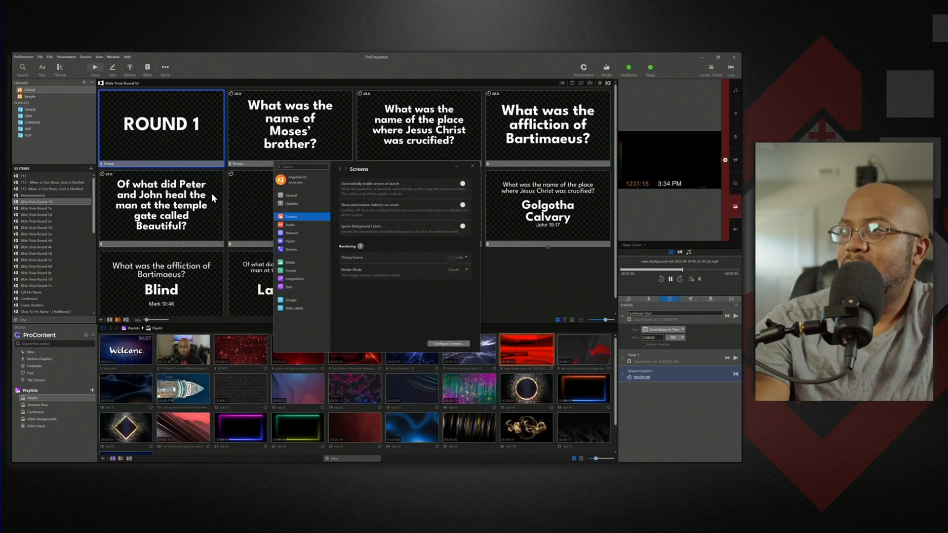
# Step: Close Preferences and choose Screens > Edit Layouts to reach the stage layout editor
pyautogui.click(471, 165)
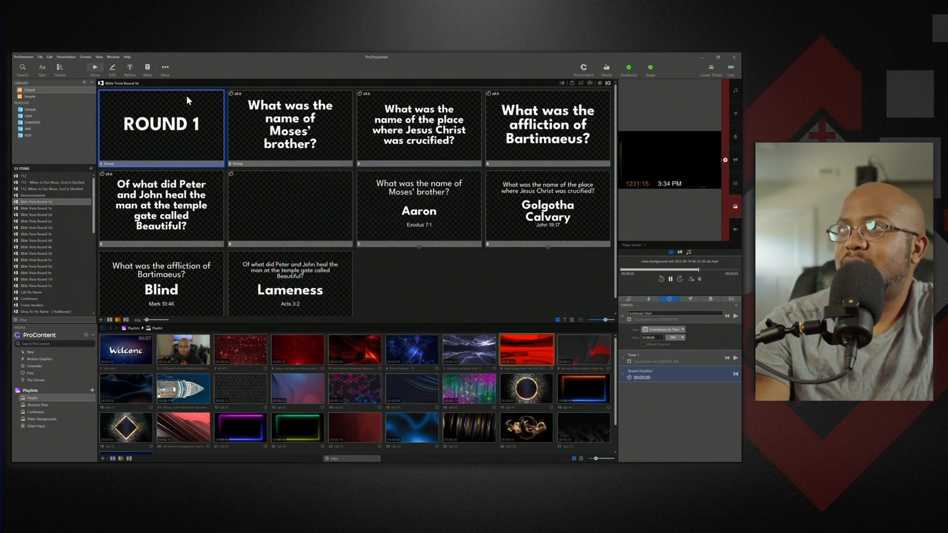
pyautogui.click(85, 56)
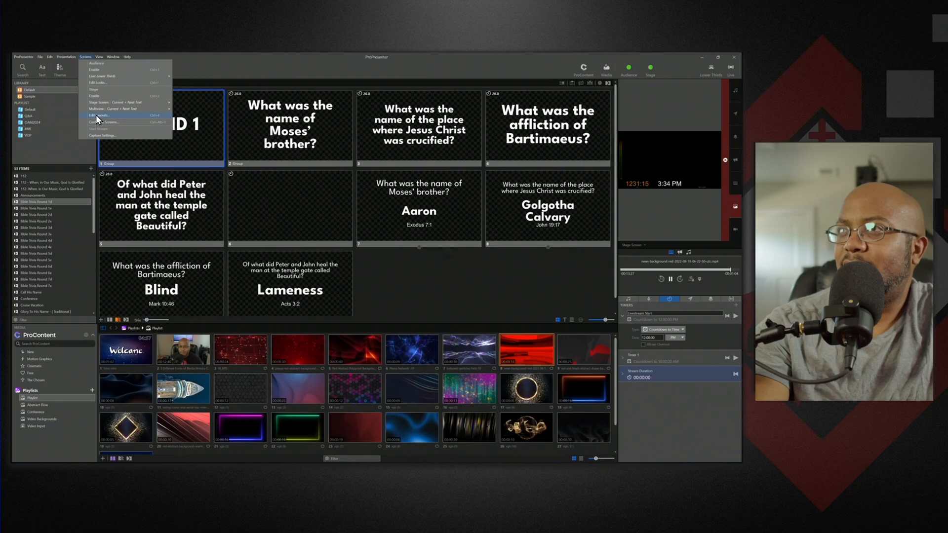
pyautogui.click(97, 116)
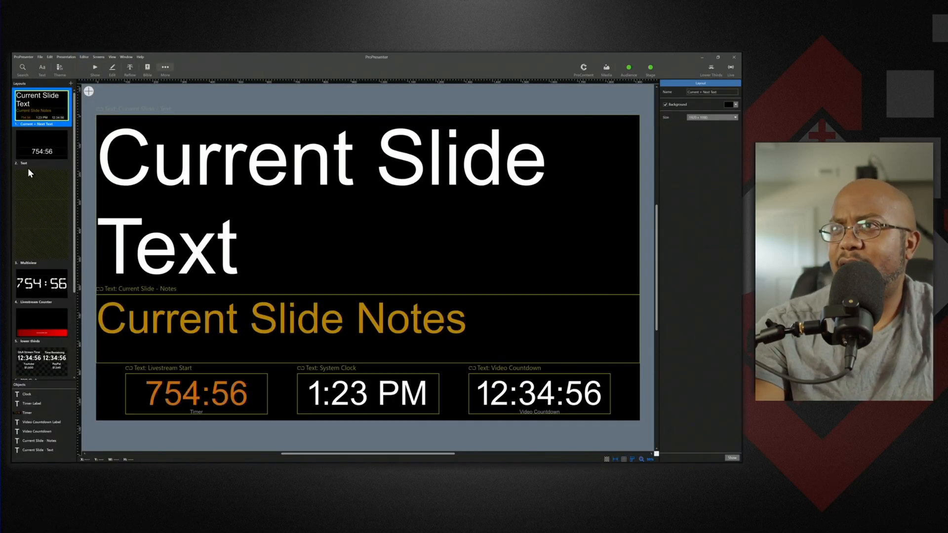
# Step: Open the Multiview layout and inspect a screen preview object's Fill source options
pyautogui.click(42, 214)
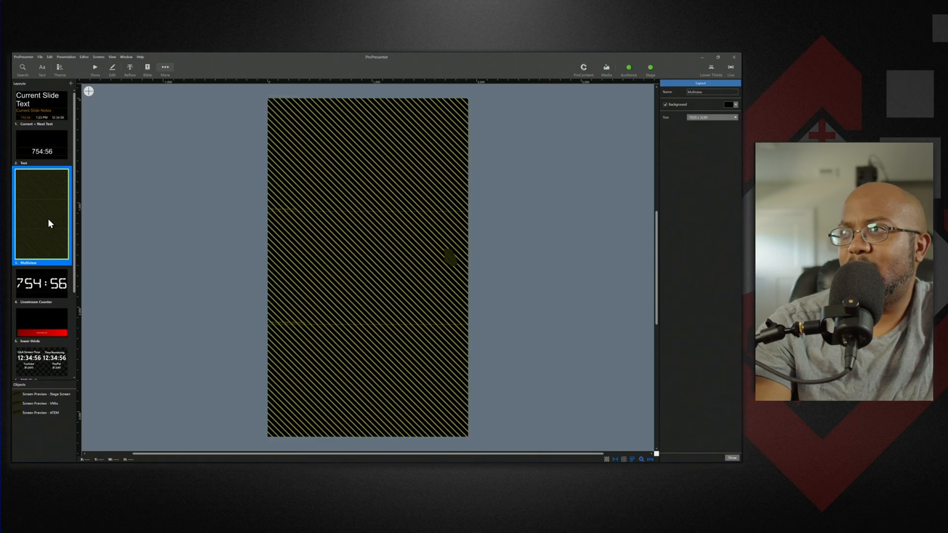
pyautogui.moveTo(310, 285)
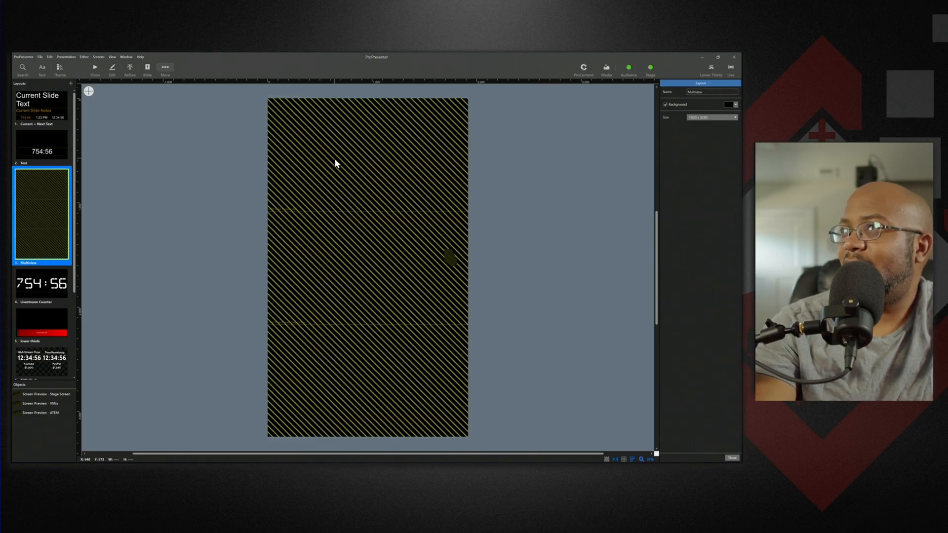
pyautogui.click(43, 413)
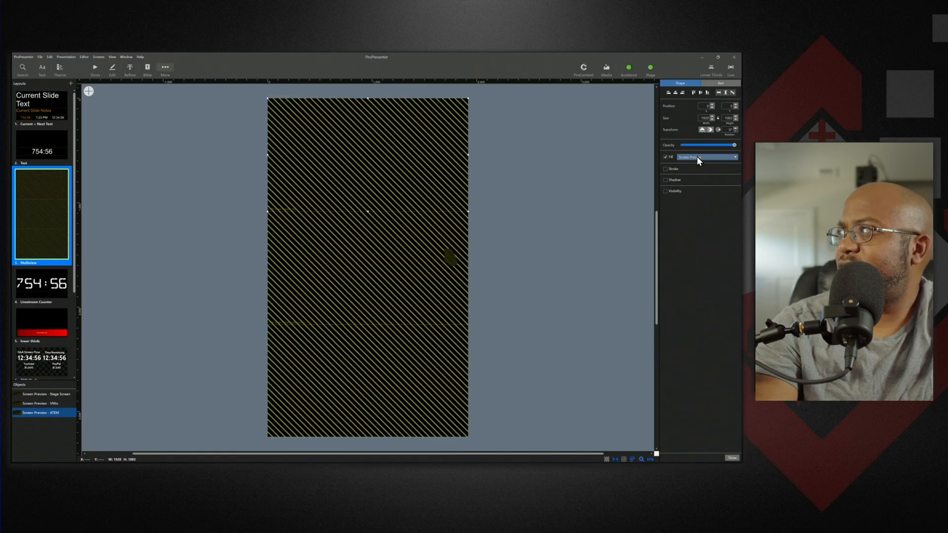
pyautogui.click(42, 403)
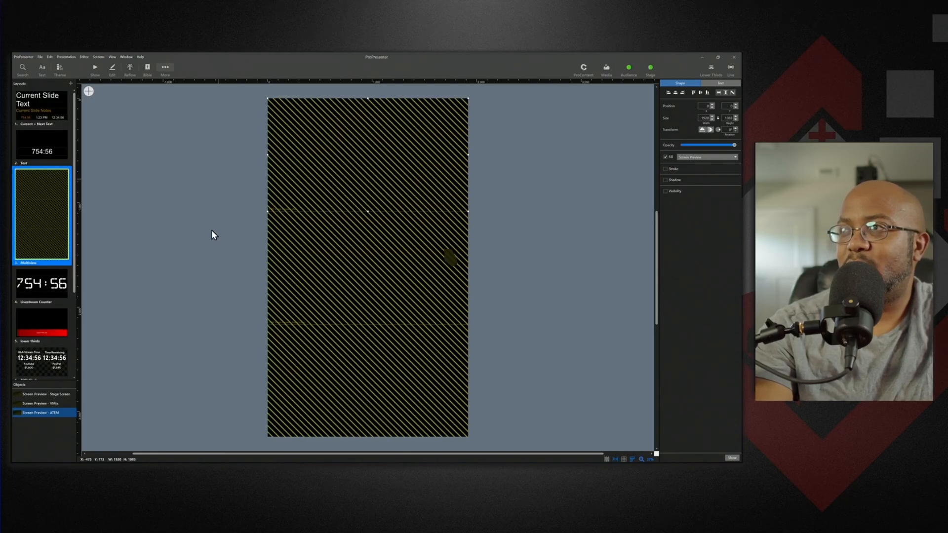
pyautogui.moveTo(314, 172)
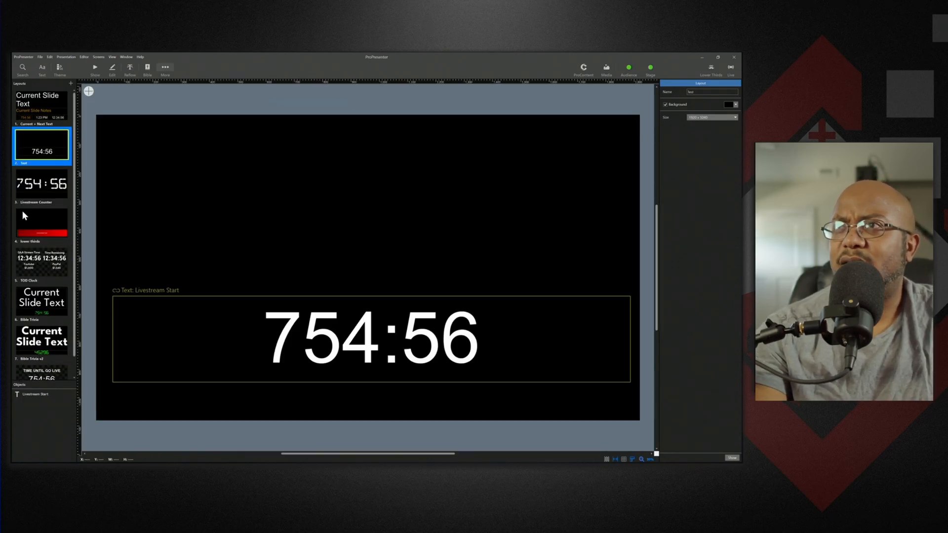
# Step: Create a blank stage layout sized to the Multiview screen and insert an audience Screen preview
pyautogui.click(70, 84)
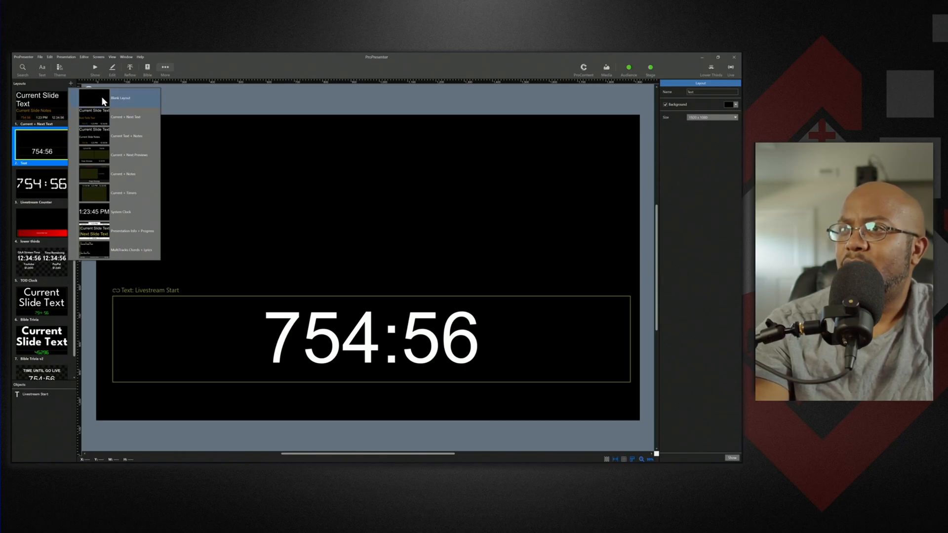
pyautogui.click(121, 97)
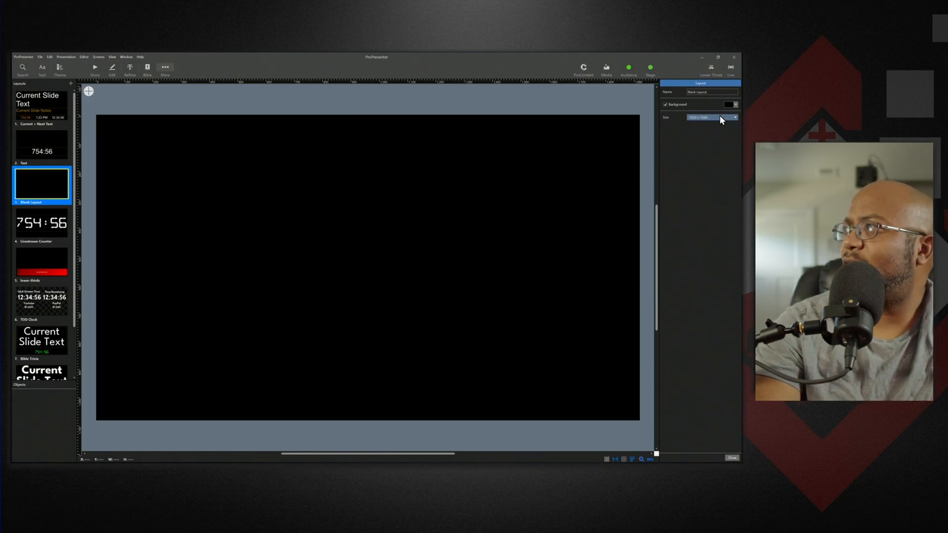
pyautogui.click(733, 118)
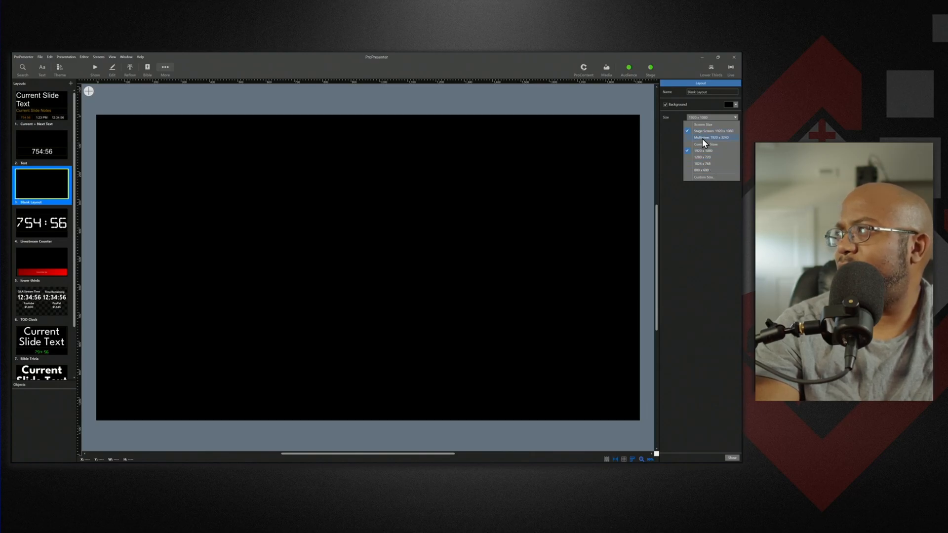
pyautogui.click(712, 137)
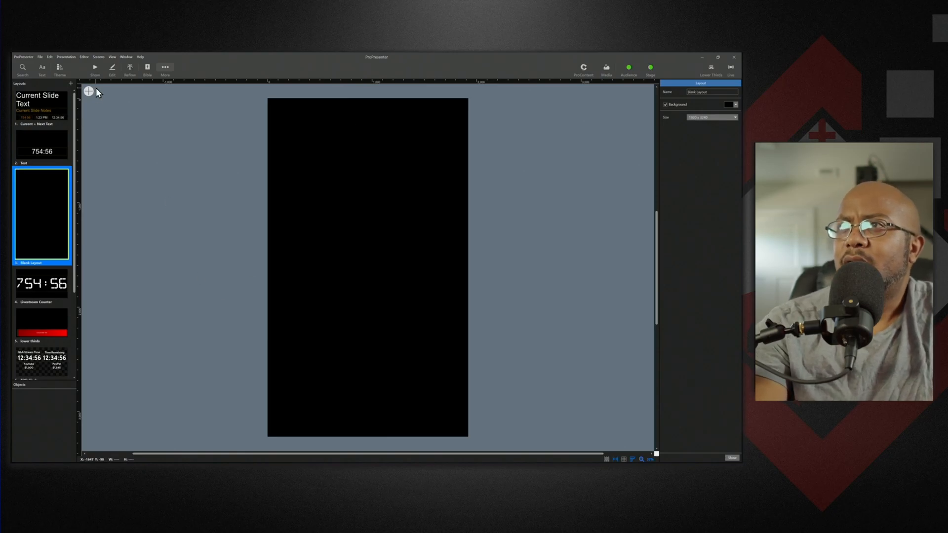
pyautogui.click(89, 92)
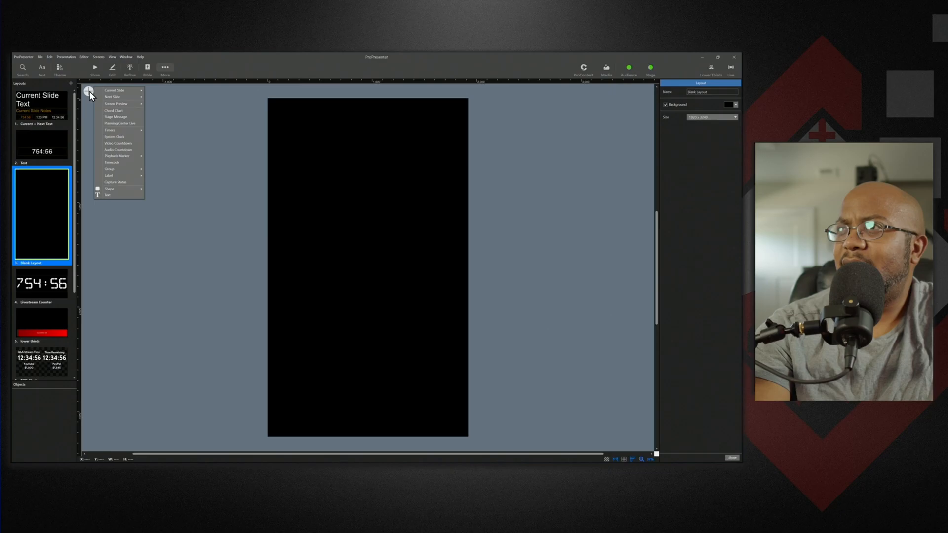
pyautogui.moveTo(115, 103)
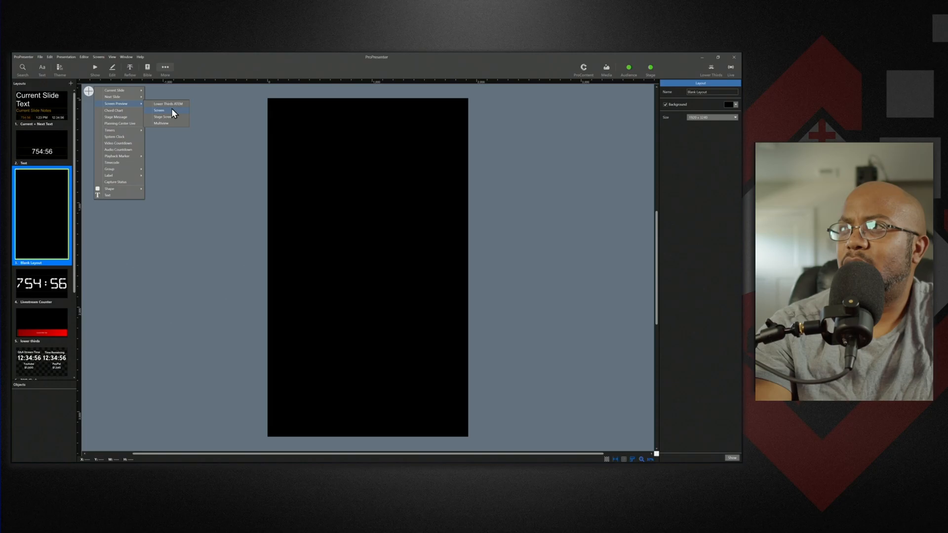
pyautogui.click(159, 110)
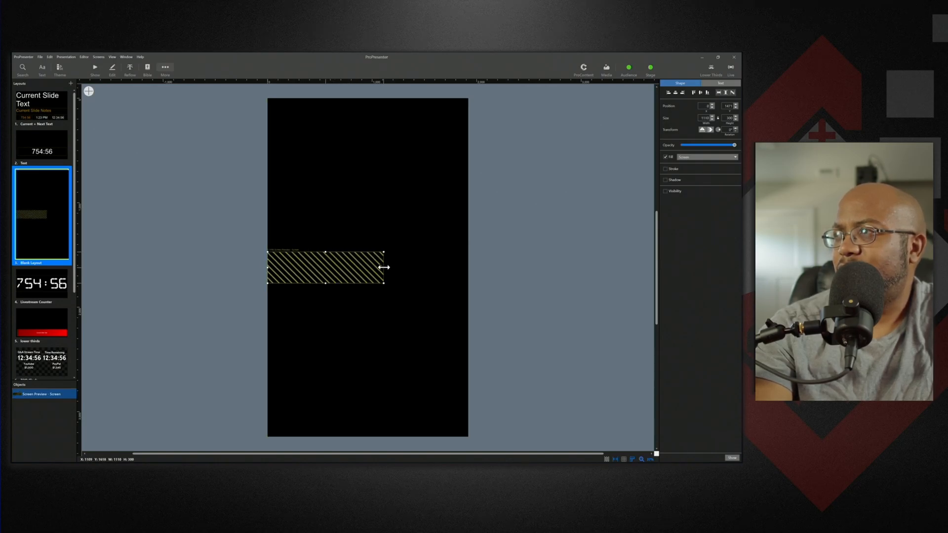
# Step: Stretch the Screen preview to full width and 1920 × 1080 height at the top, then fit the view
pyautogui.moveTo(386, 267); pyautogui.dragTo(468, 270)
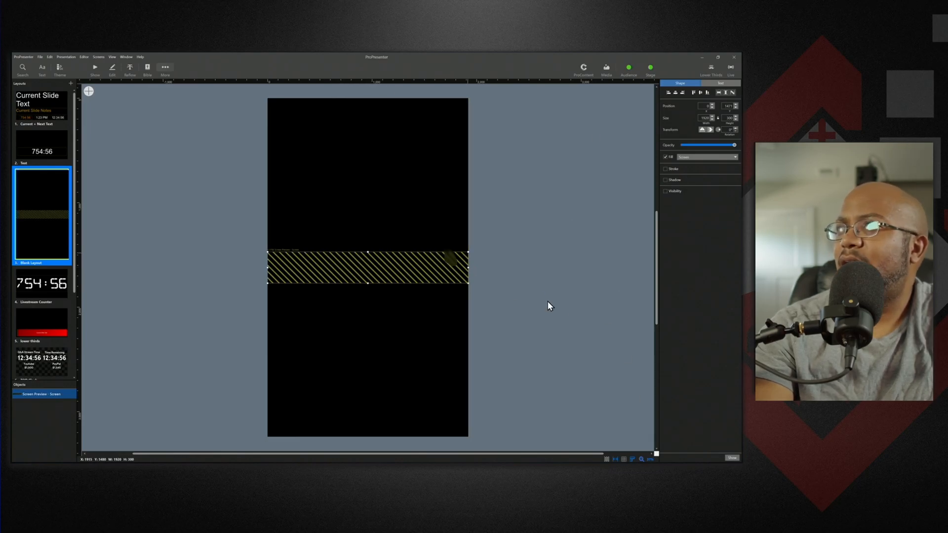
pyautogui.click(648, 459)
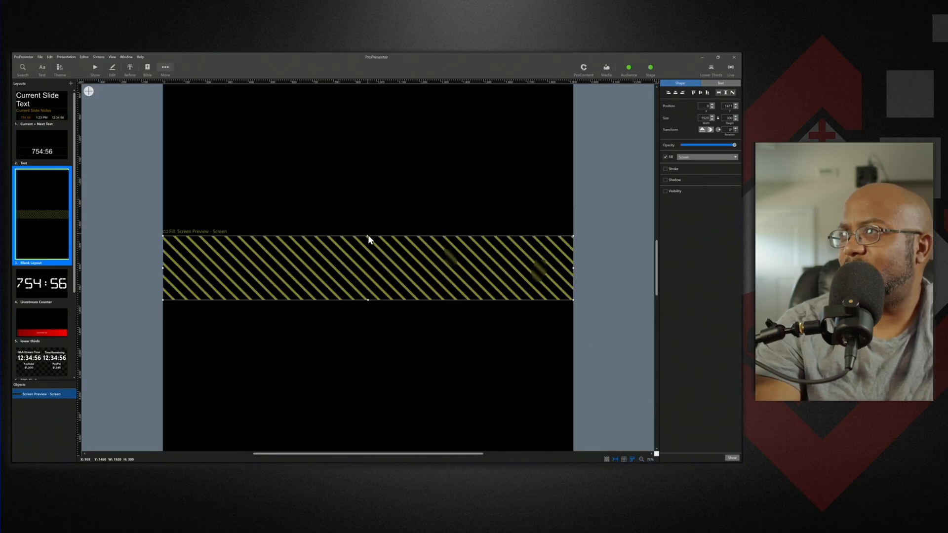
pyautogui.moveTo(367, 244); pyautogui.dragTo(367, 208)
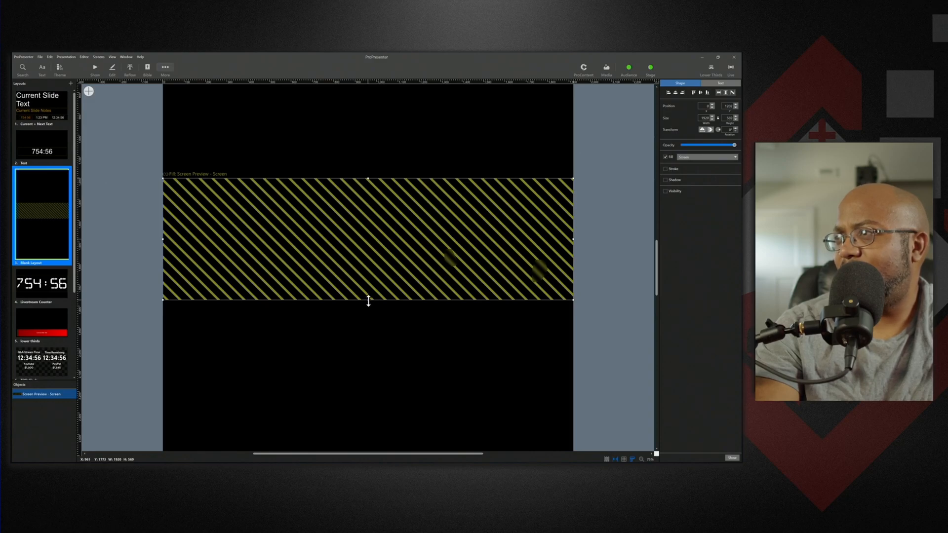
pyautogui.moveTo(368, 301); pyautogui.dragTo(368, 367)
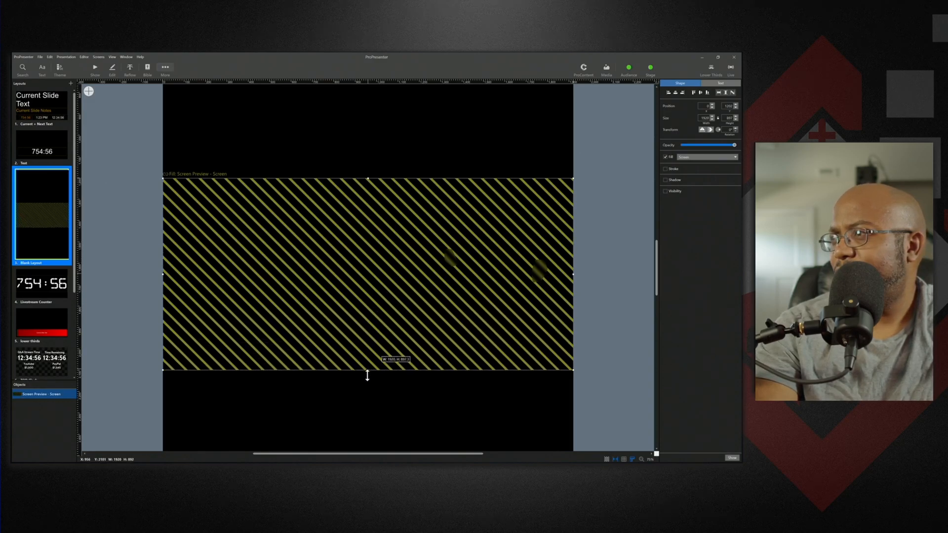
pyautogui.moveTo(367, 363); pyautogui.dragTo(369, 392)
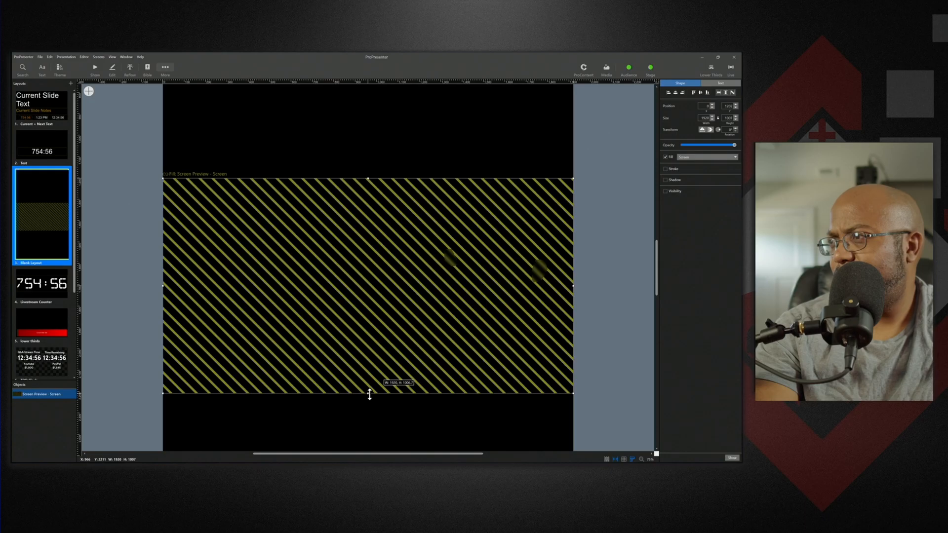
pyautogui.moveTo(369, 391); pyautogui.dragTo(369, 402)
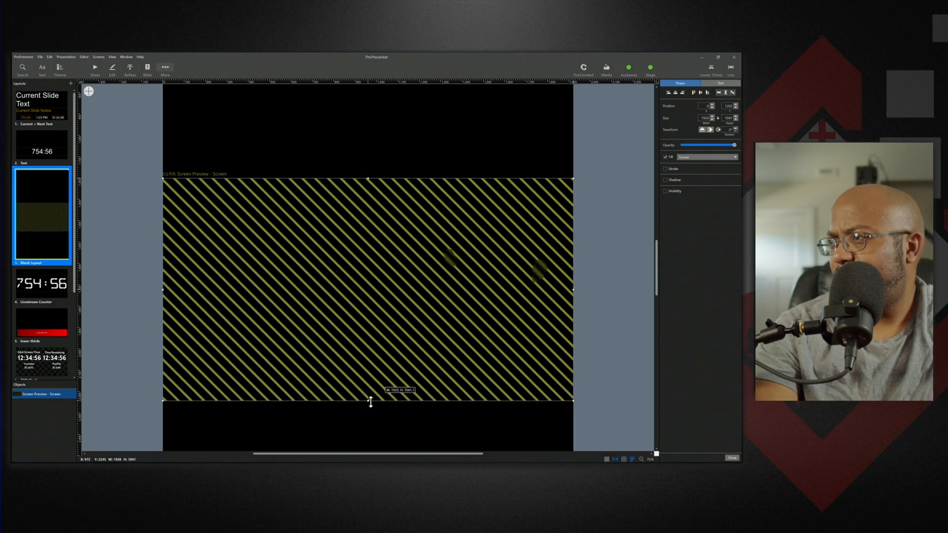
pyautogui.moveTo(369, 400); pyautogui.dragTo(369, 408)
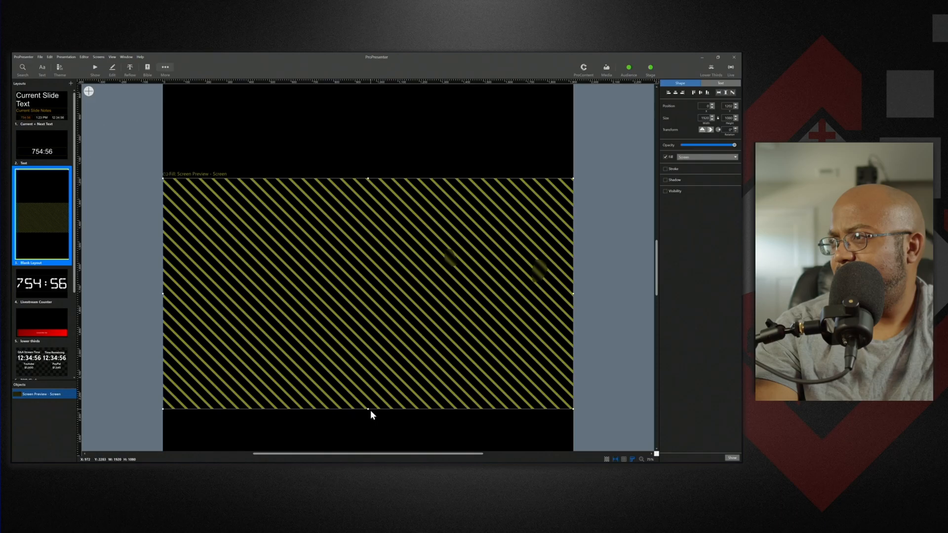
pyautogui.click(649, 458)
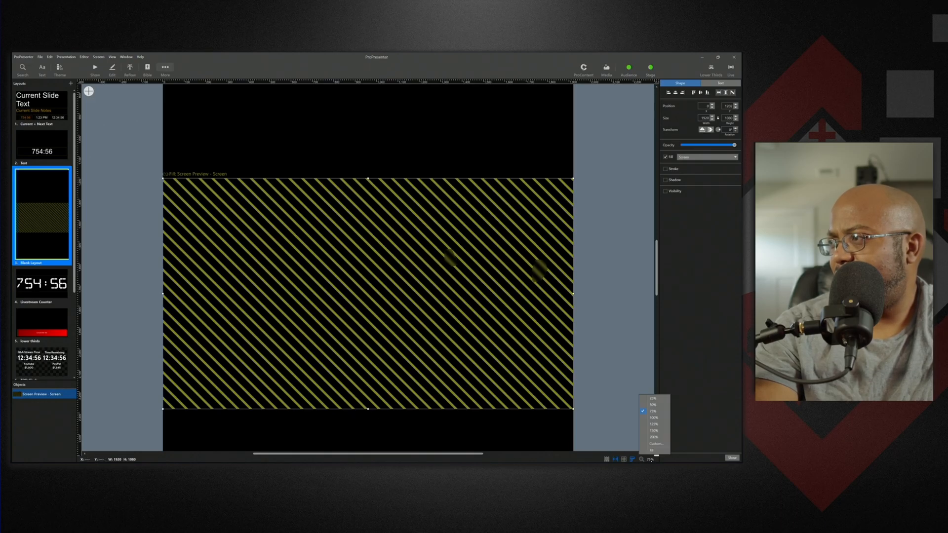
pyautogui.click(653, 417)
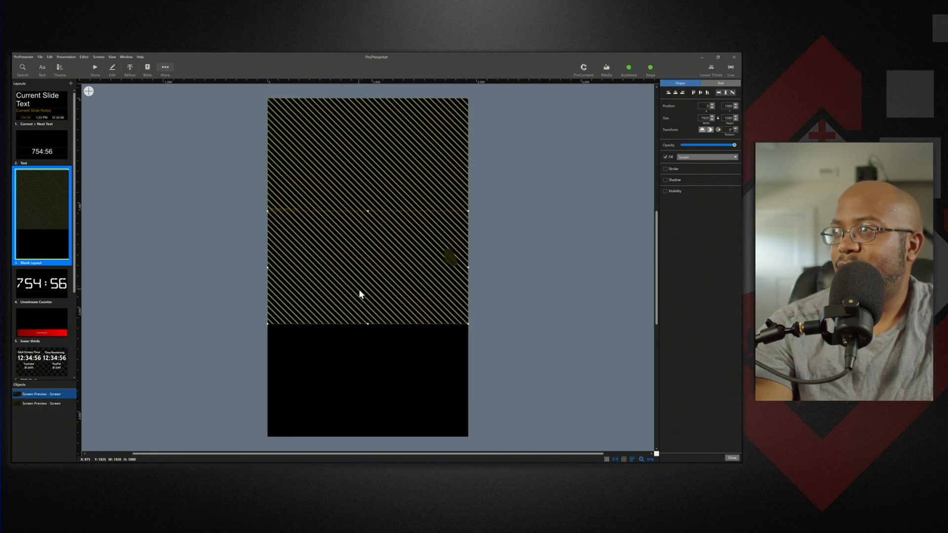
# Step: Drag a preview copy down to fill the bottom section of the tall layout
pyautogui.moveTo(360, 294); pyautogui.dragTo(369, 379)
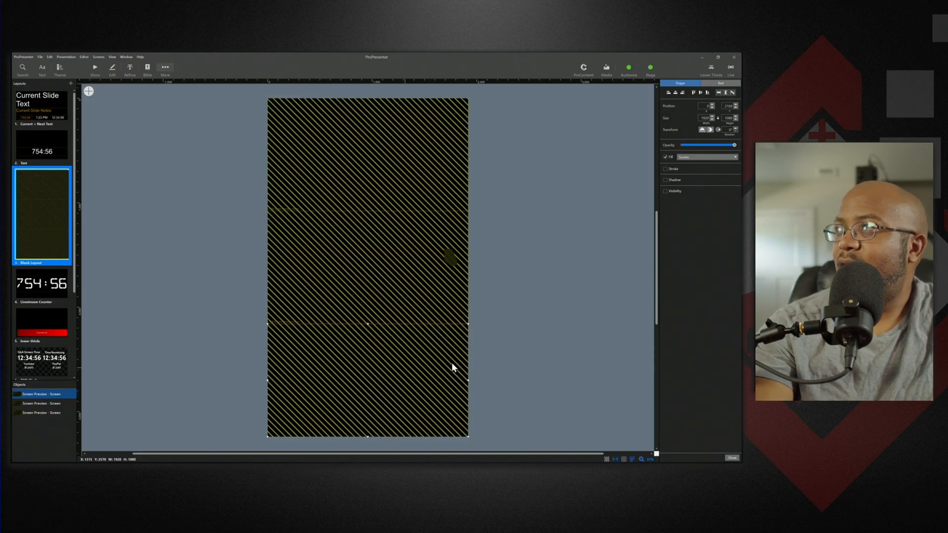
pyautogui.moveTo(550, 275)
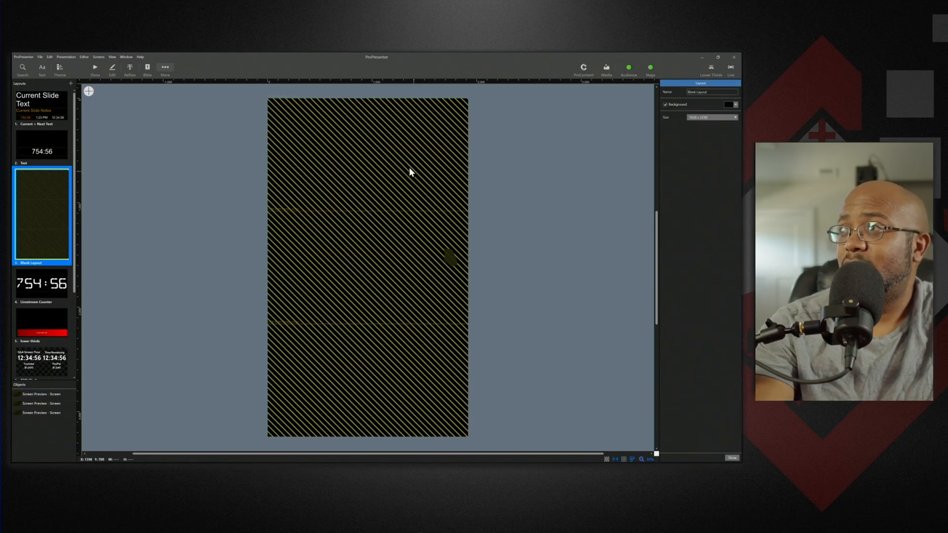
# Step: Set the bottom preview's Fill to Screen Preview > Stage Screen
pyautogui.click(707, 157)
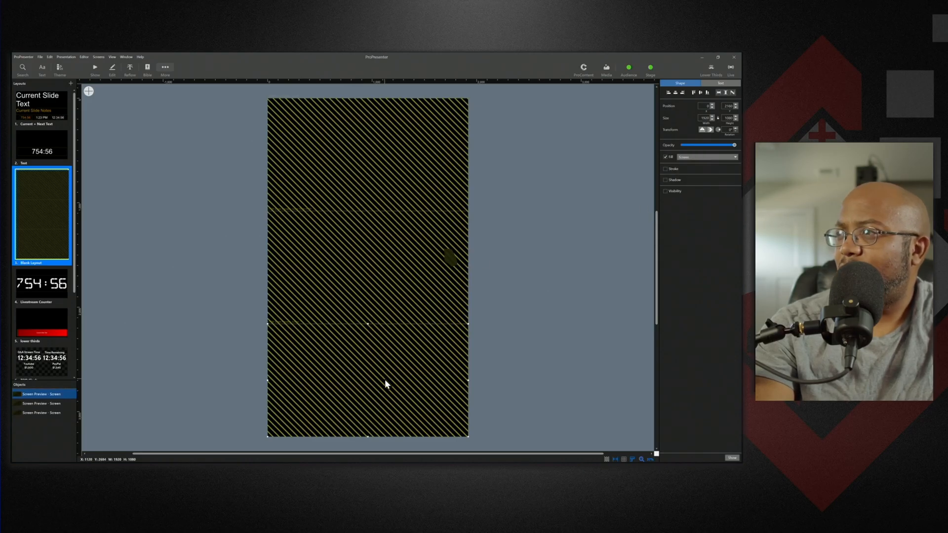
pyautogui.click(706, 157)
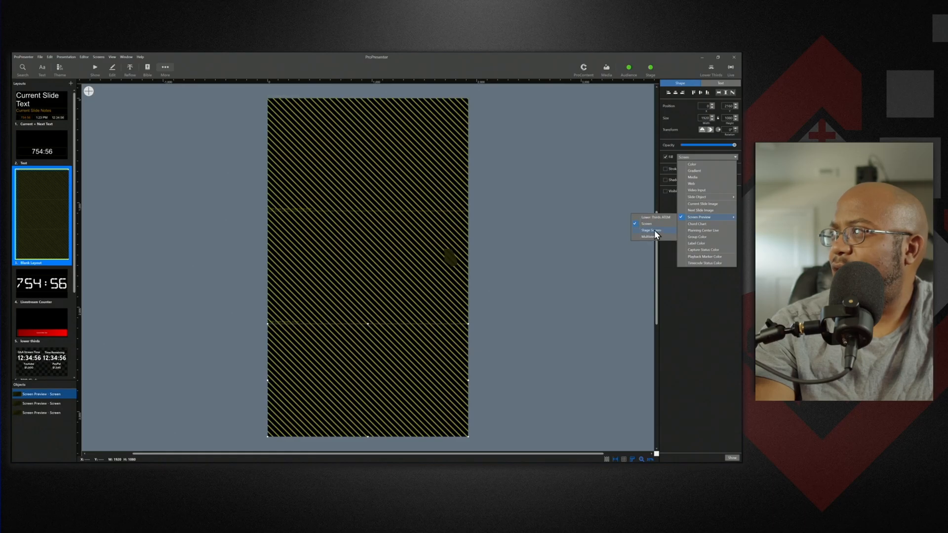
pyautogui.click(652, 231)
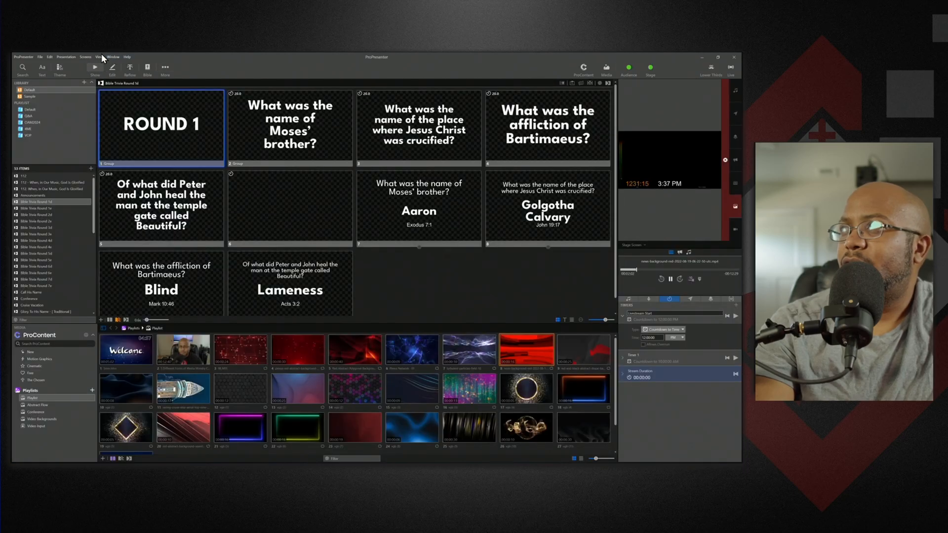
# Step: Rename layout 3 to Multiview and assign it to the Multiview screen from the Screens menu
pyautogui.click(84, 57)
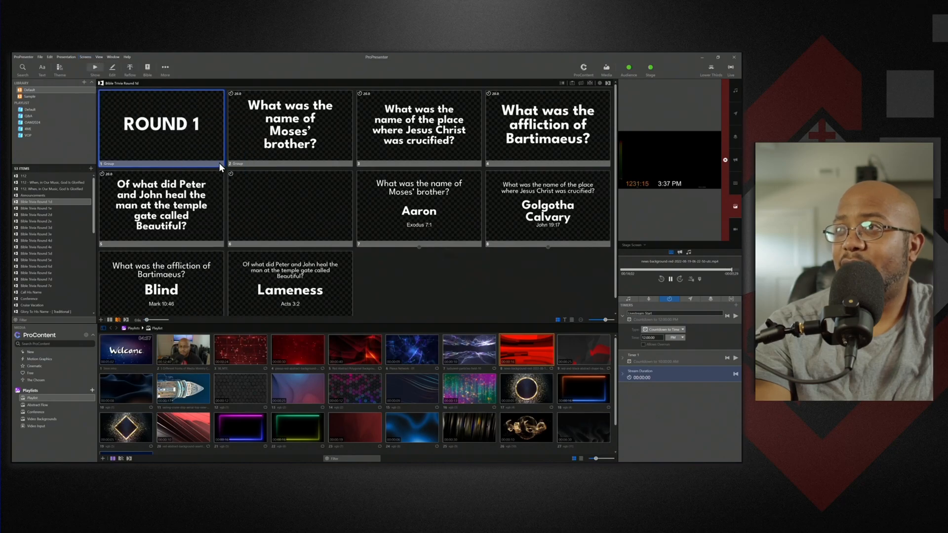
pyautogui.click(86, 57)
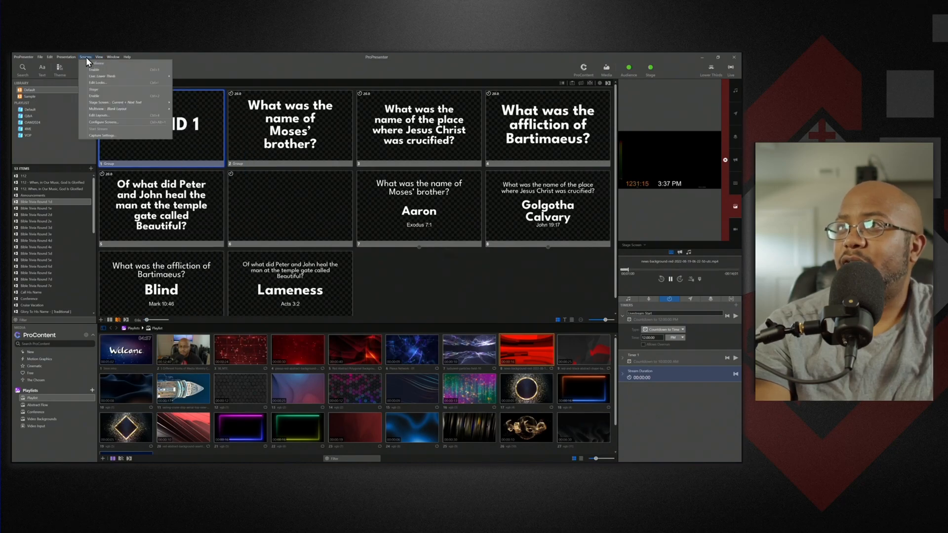
pyautogui.click(121, 101)
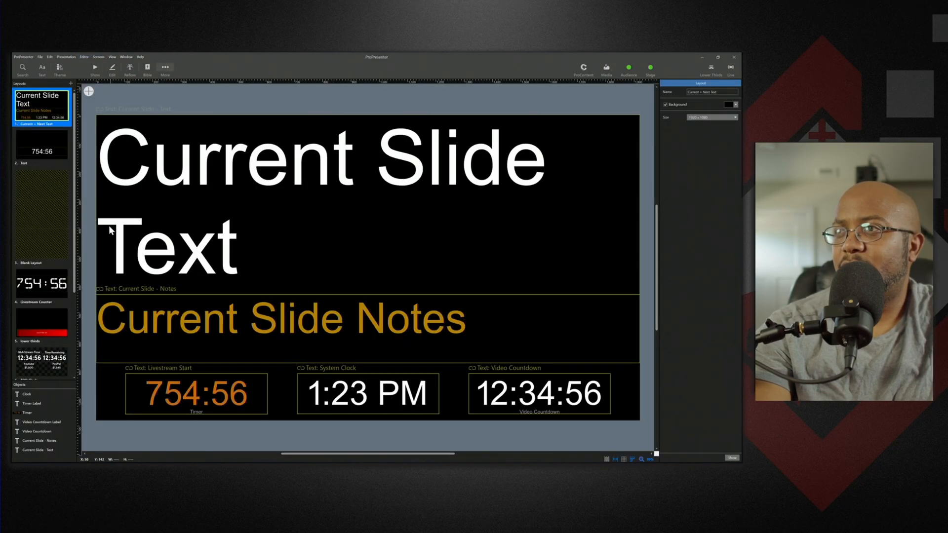
pyautogui.rightClick(41, 214)
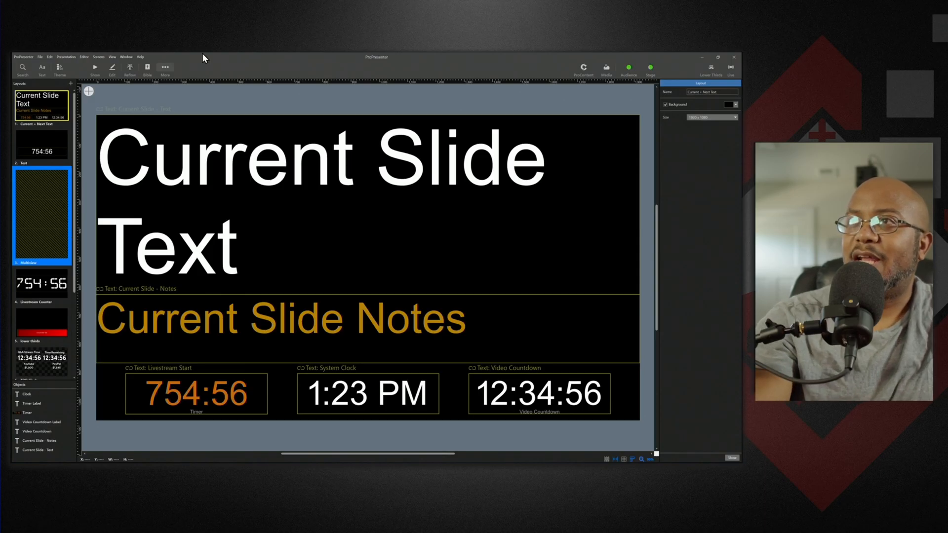
pyautogui.click(98, 56)
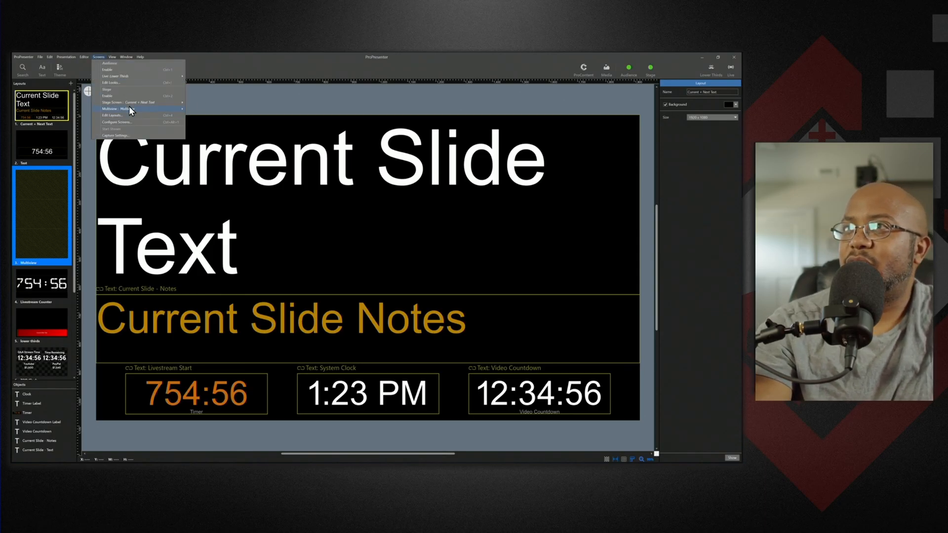
pyautogui.click(112, 109)
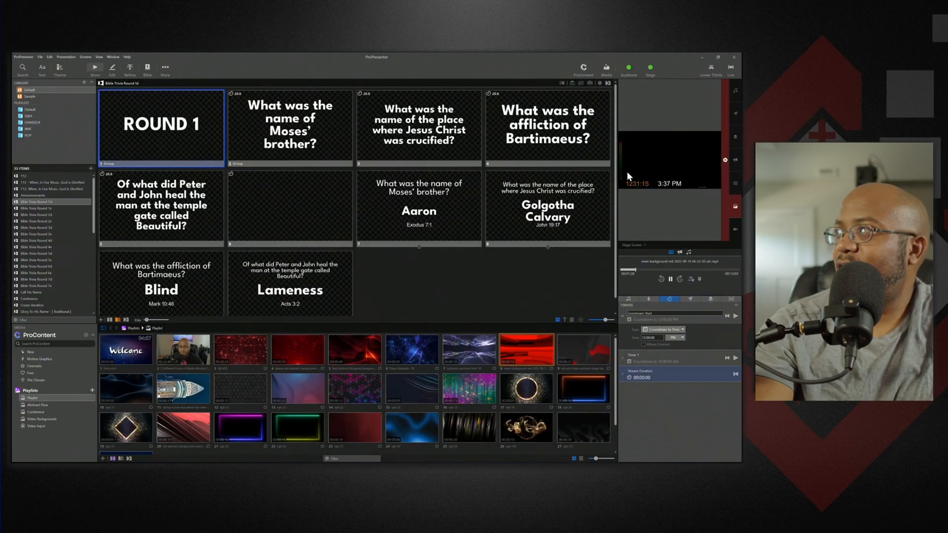
# Step: Show the Multiview output in the side preview and put trivia questions live, ending on the third
pyautogui.click(633, 245)
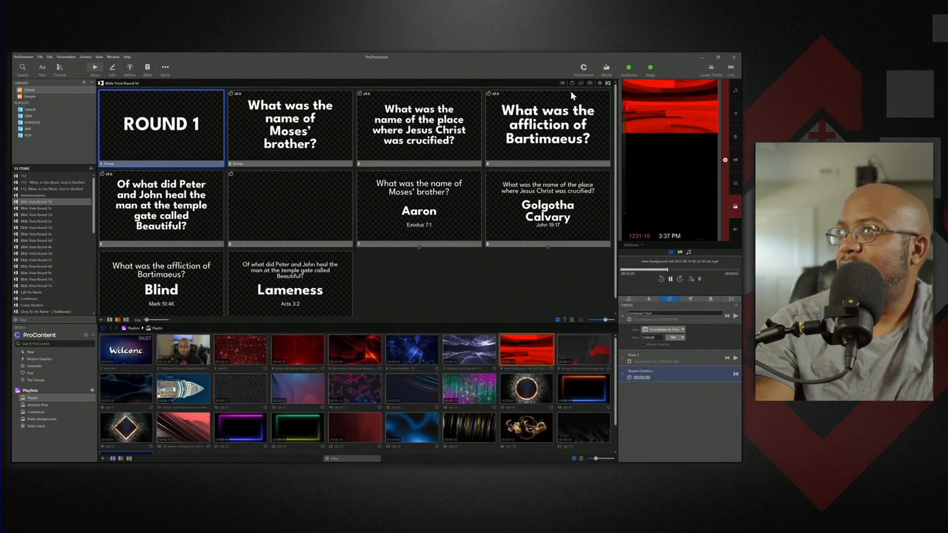
pyautogui.click(288, 126)
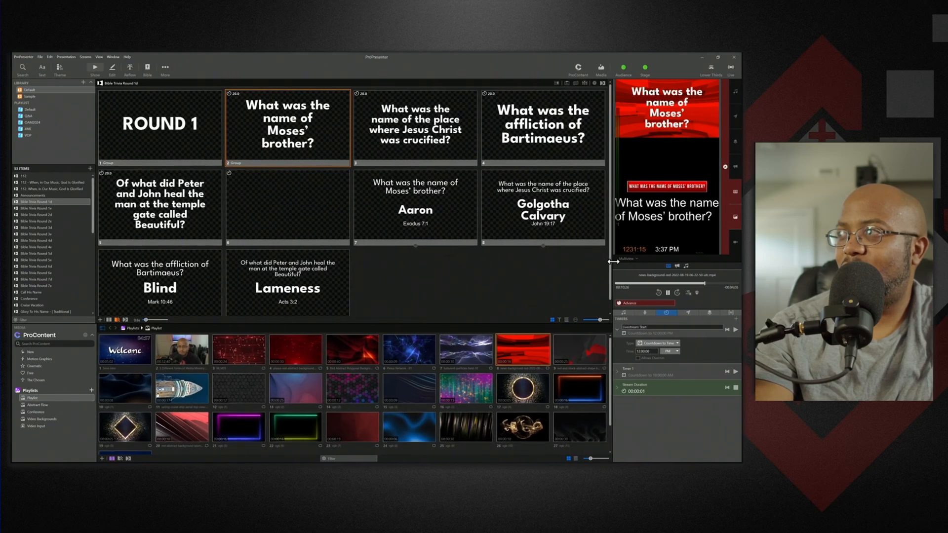
pyautogui.click(415, 126)
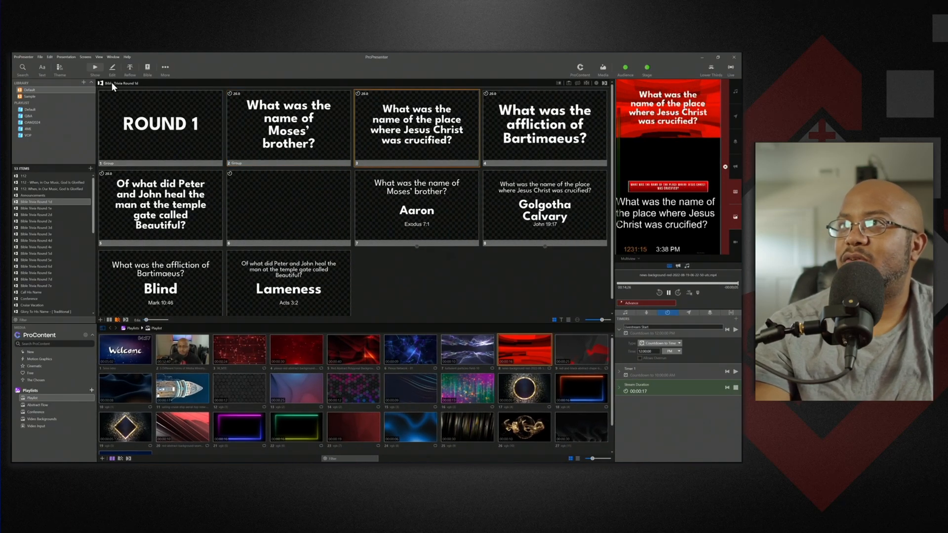
# Step: Look up Psalms 112 in the Bible and show verse 1 in the Full Screen look
pyautogui.click(146, 68)
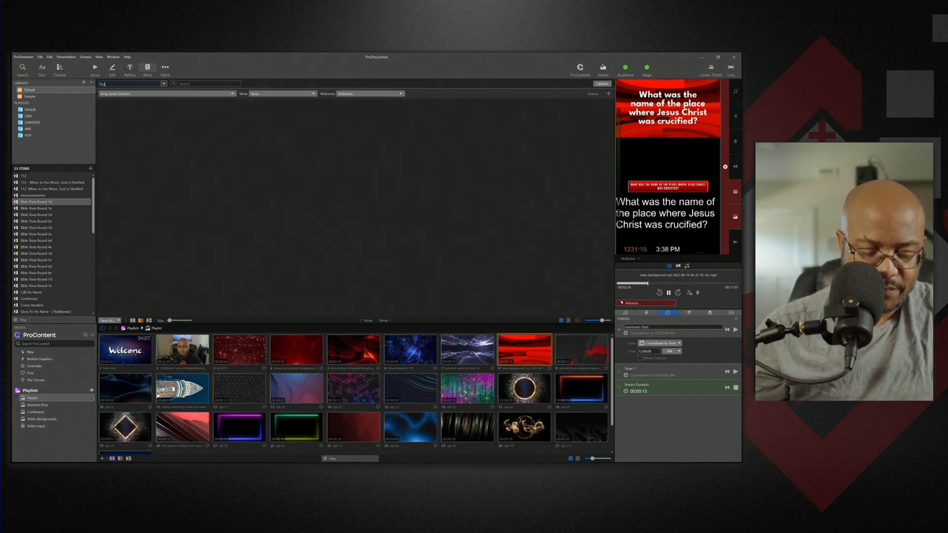
pyautogui.write('Psalms 112:1-10')
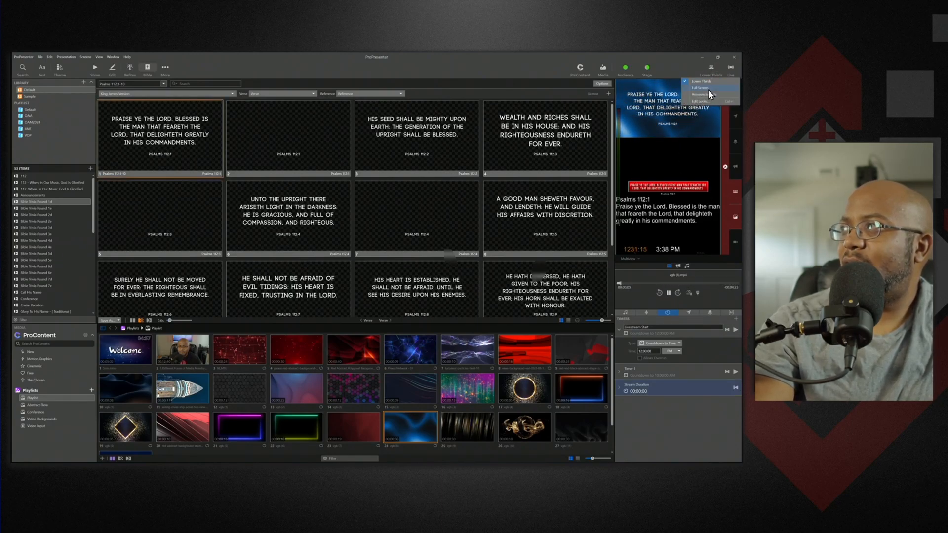
pyautogui.click(699, 88)
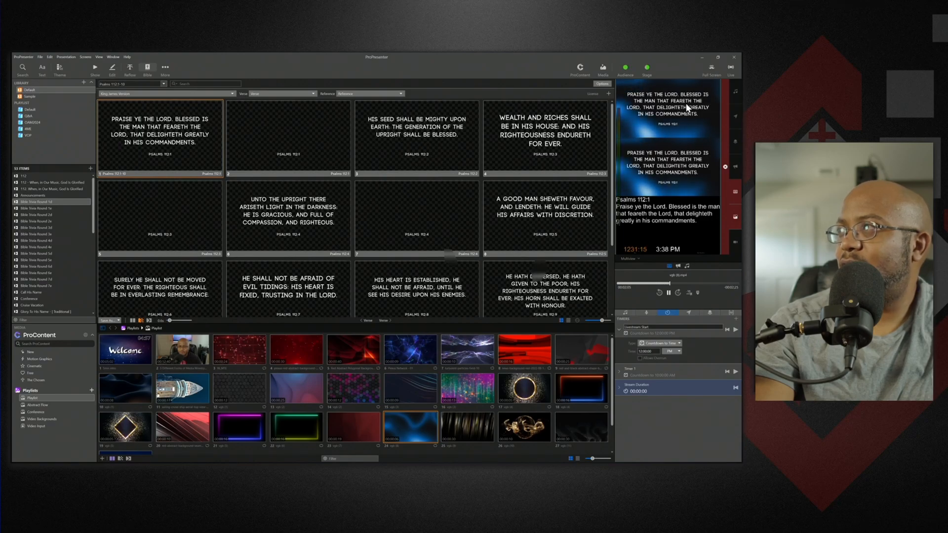